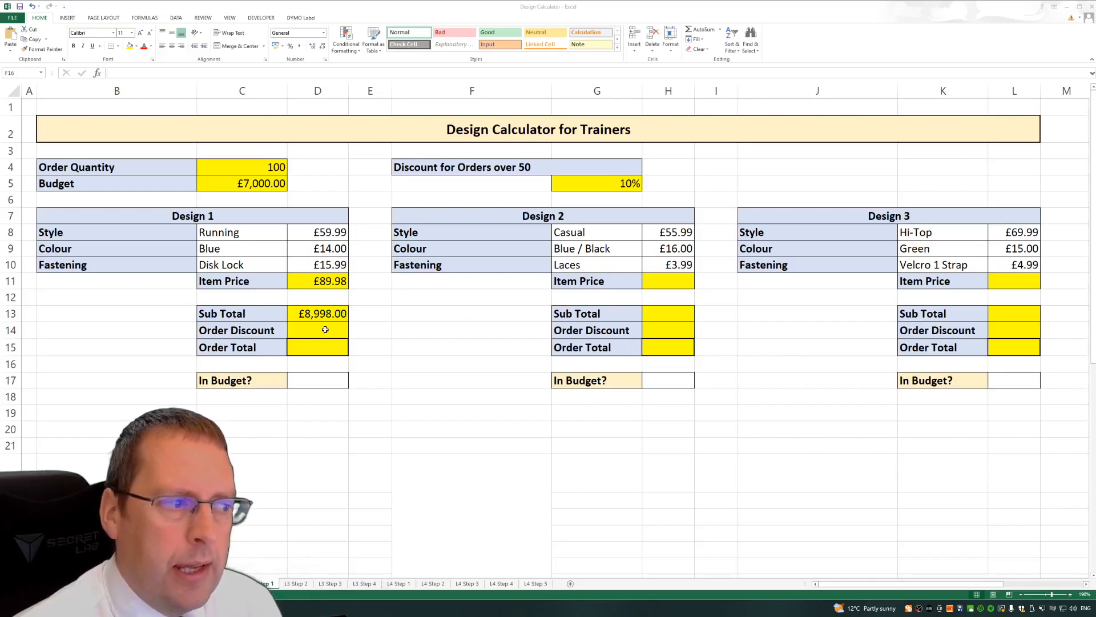
Enter =(10/100)*D13 in D14 so the Order Discount shows £899.80.
click(471, 363)
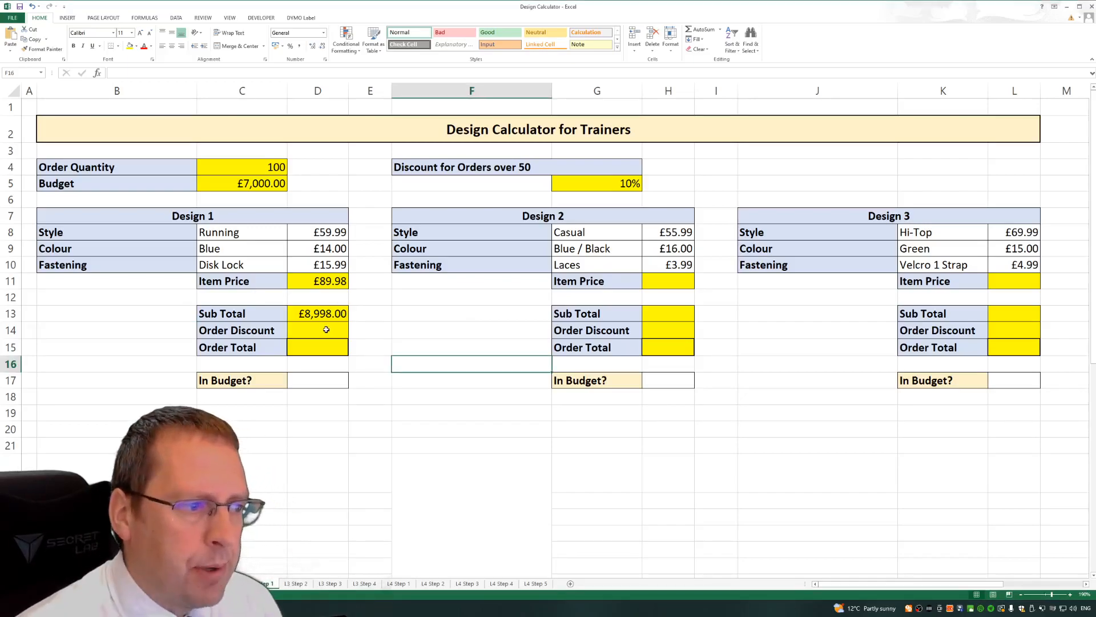
click(318, 330)
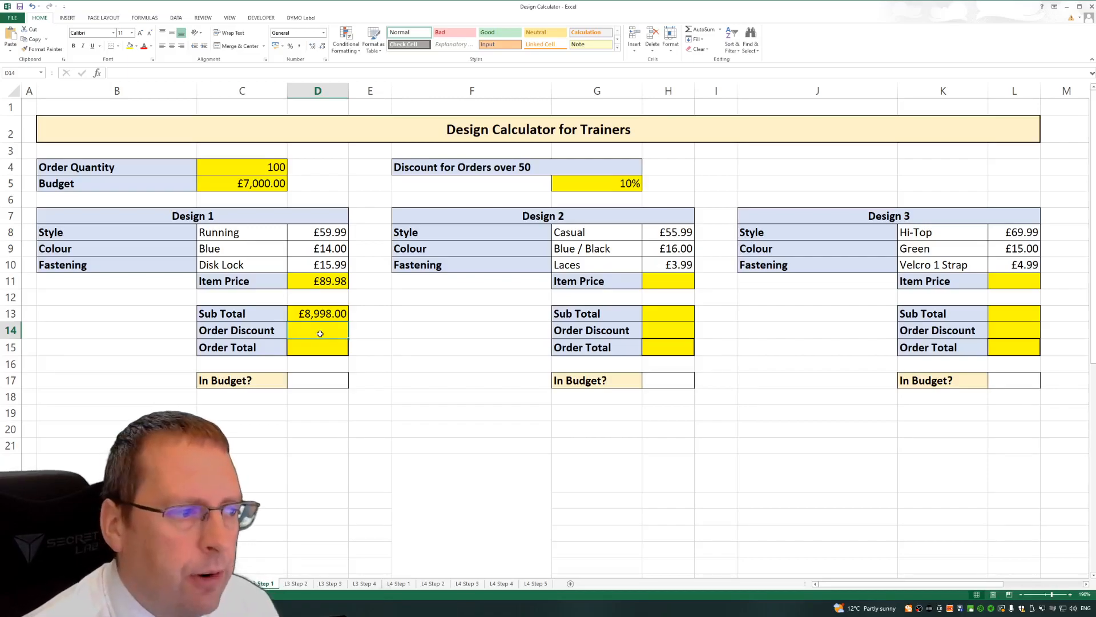
text(=)
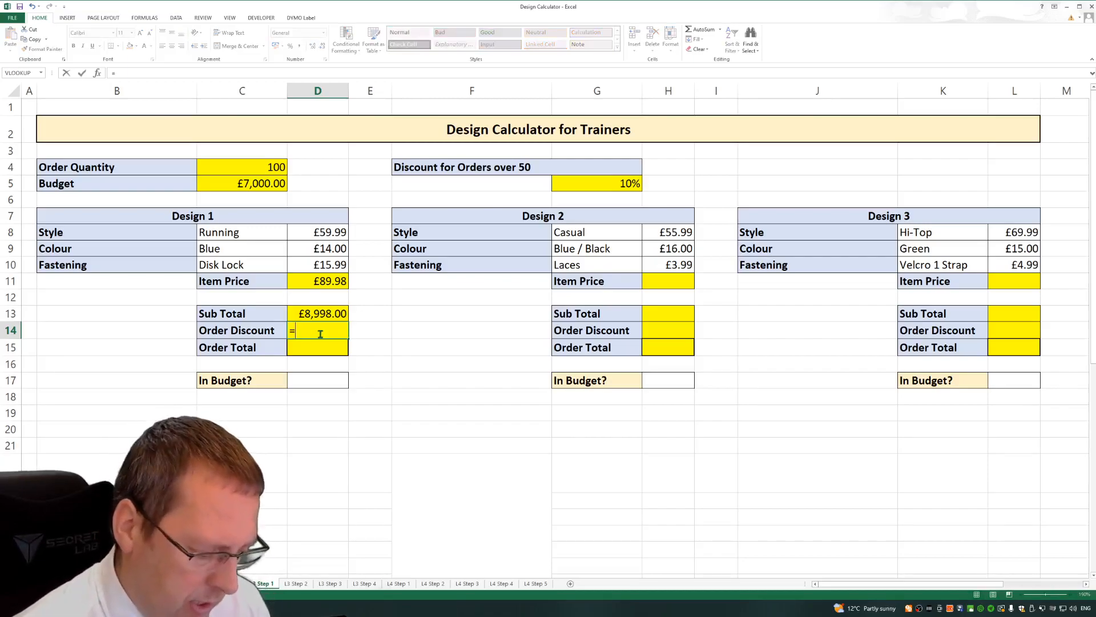
text(10)
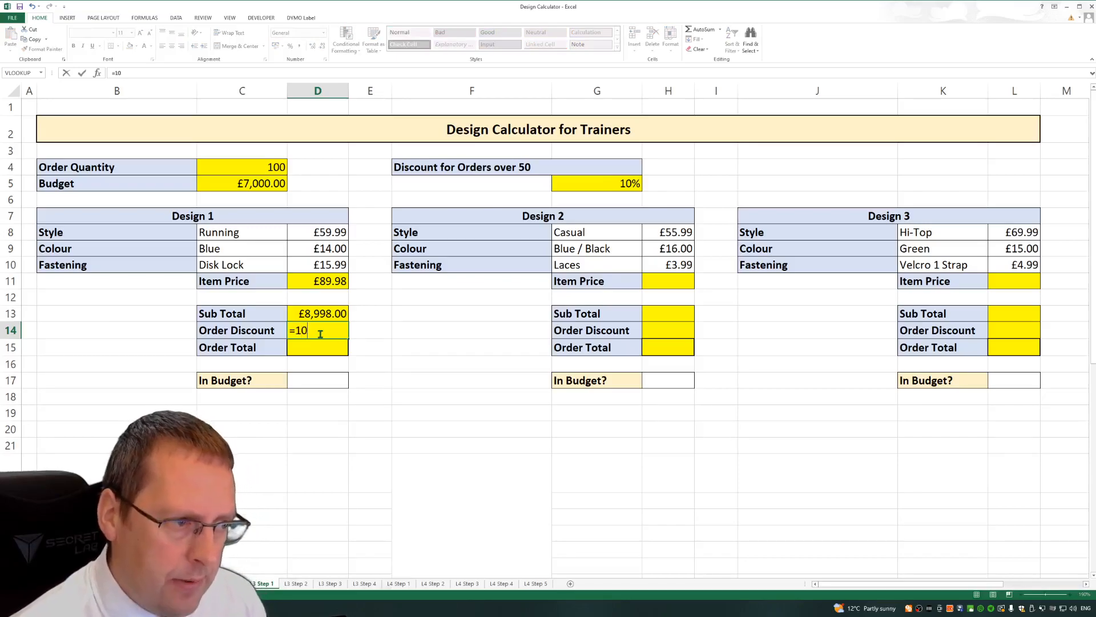
text(/10)
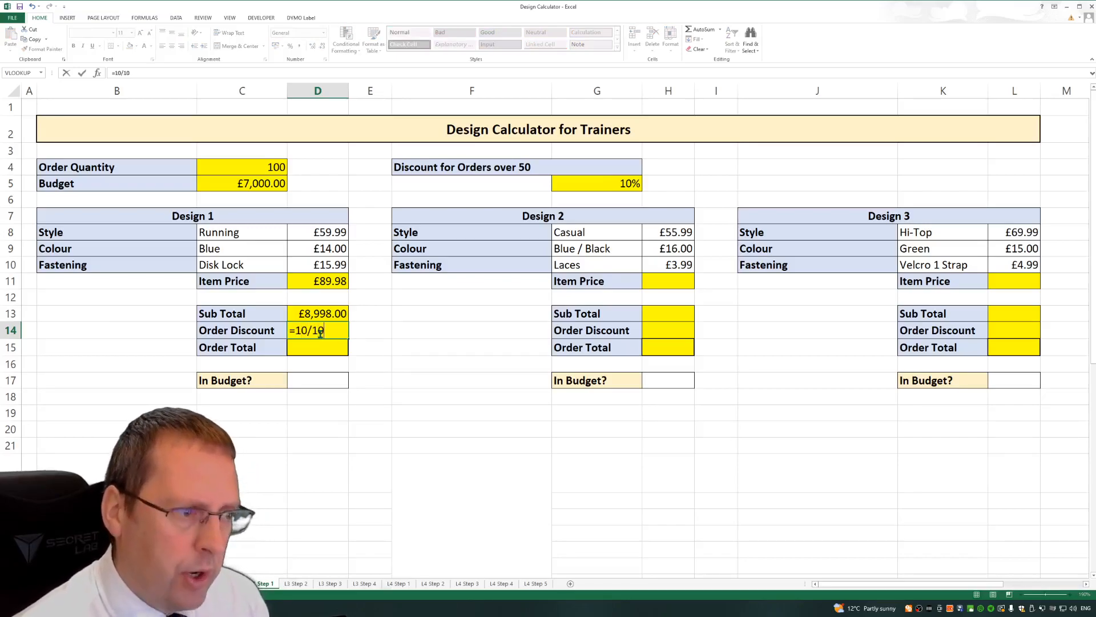
text(0)
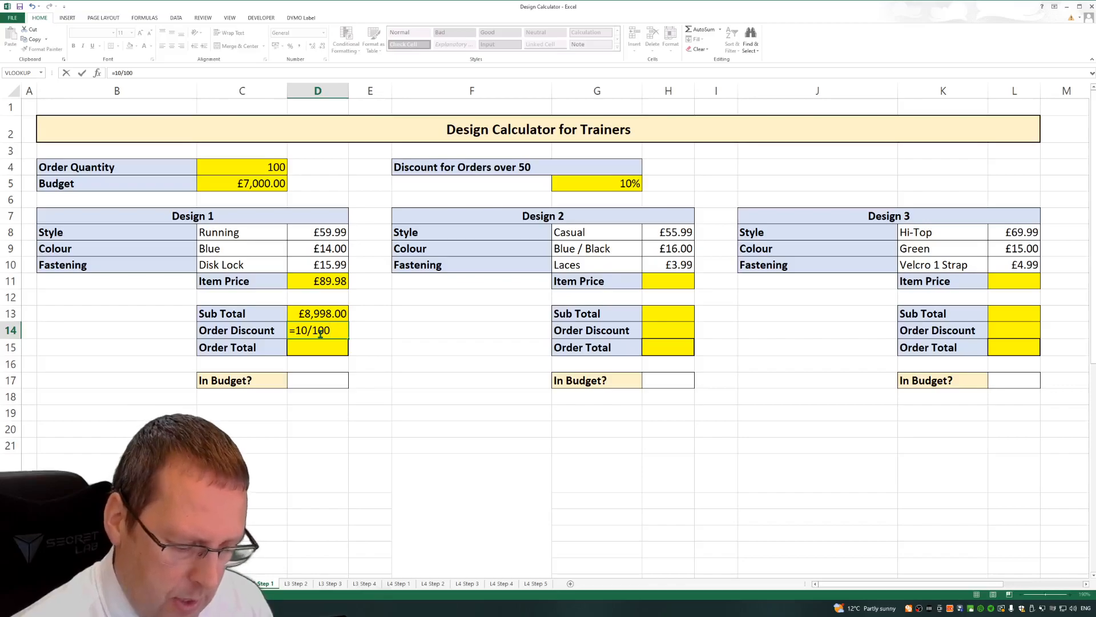
text(*)
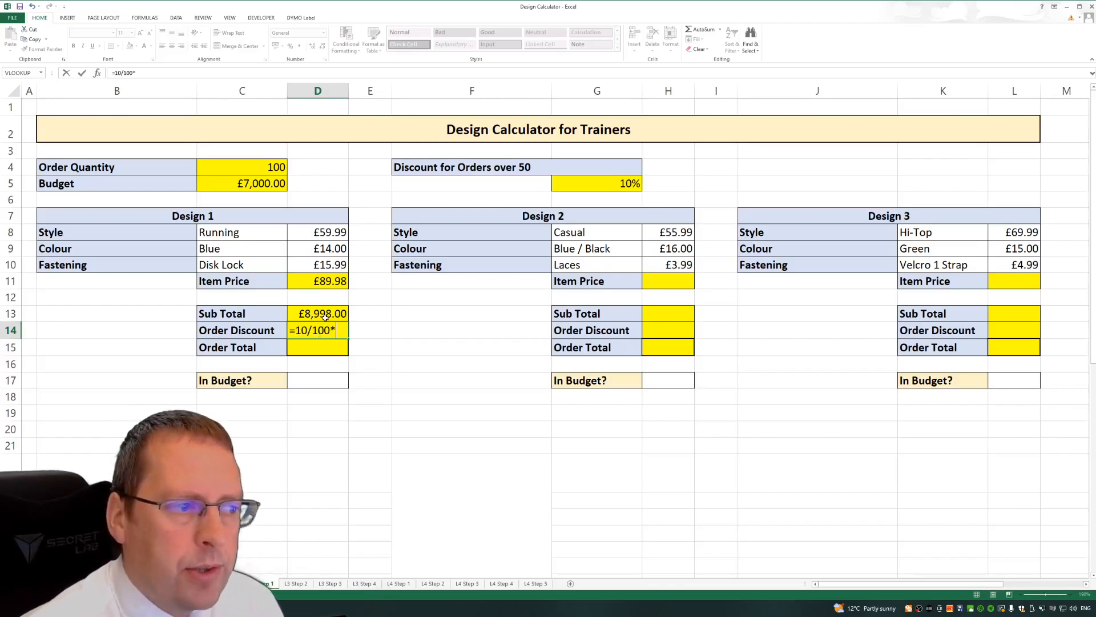
click(322, 313)
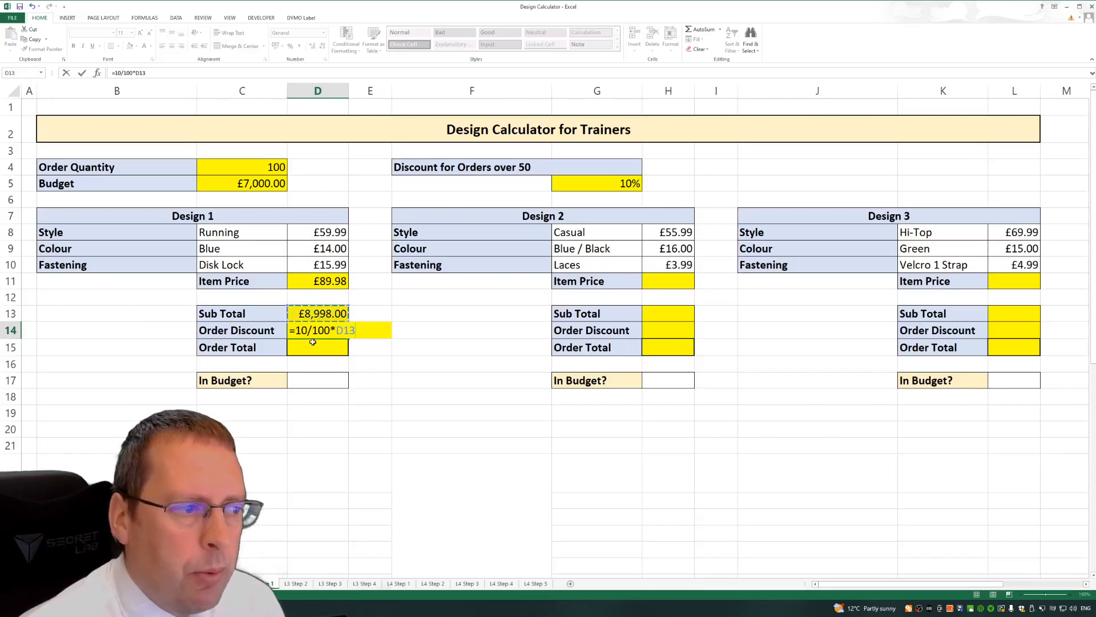
click(318, 330)
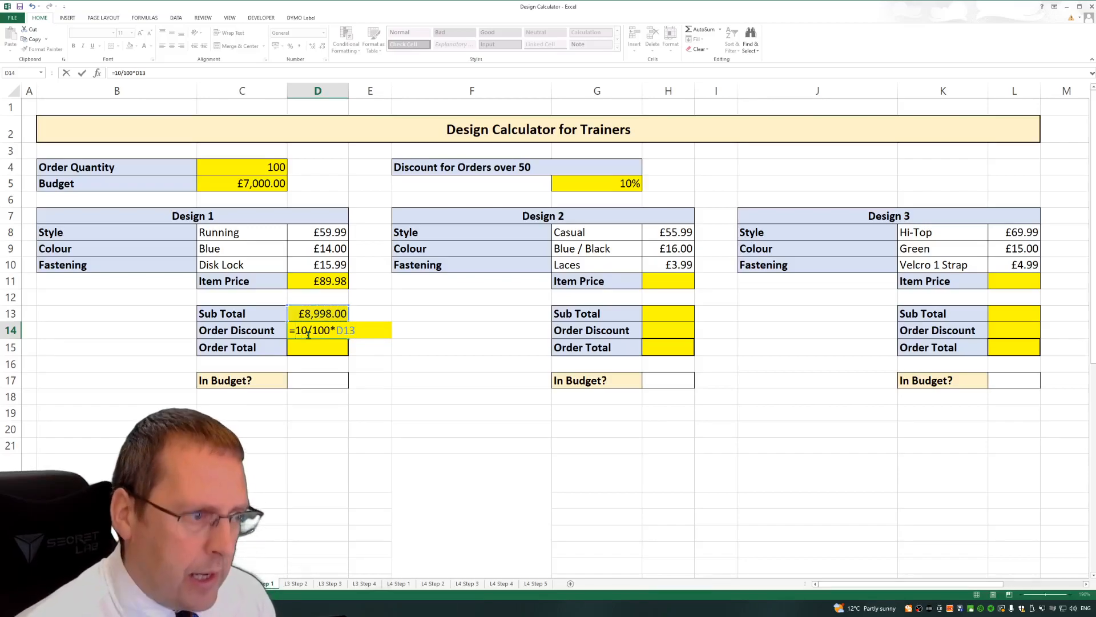
text(()
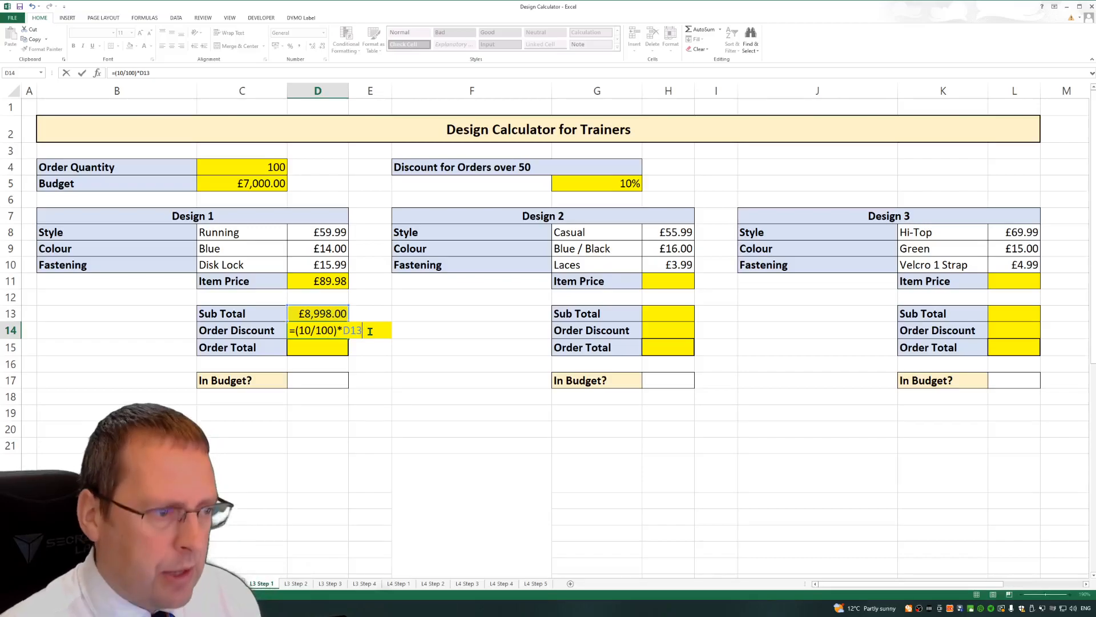
key(Return)
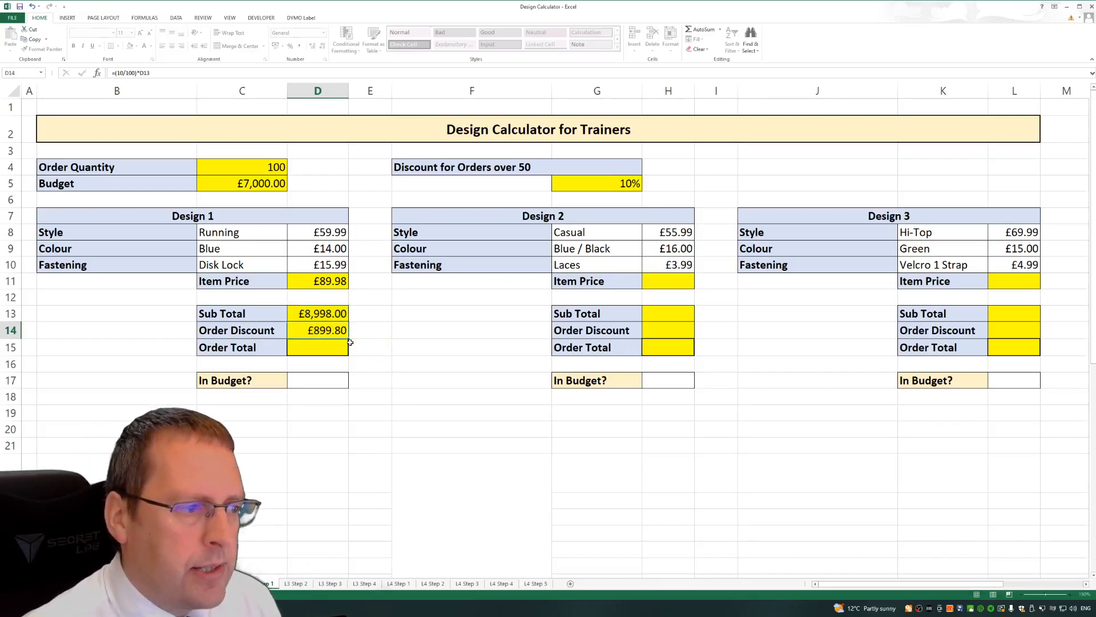
Reselect D14 to edit its (10/100)*D13 discount formula.
click(318, 347)
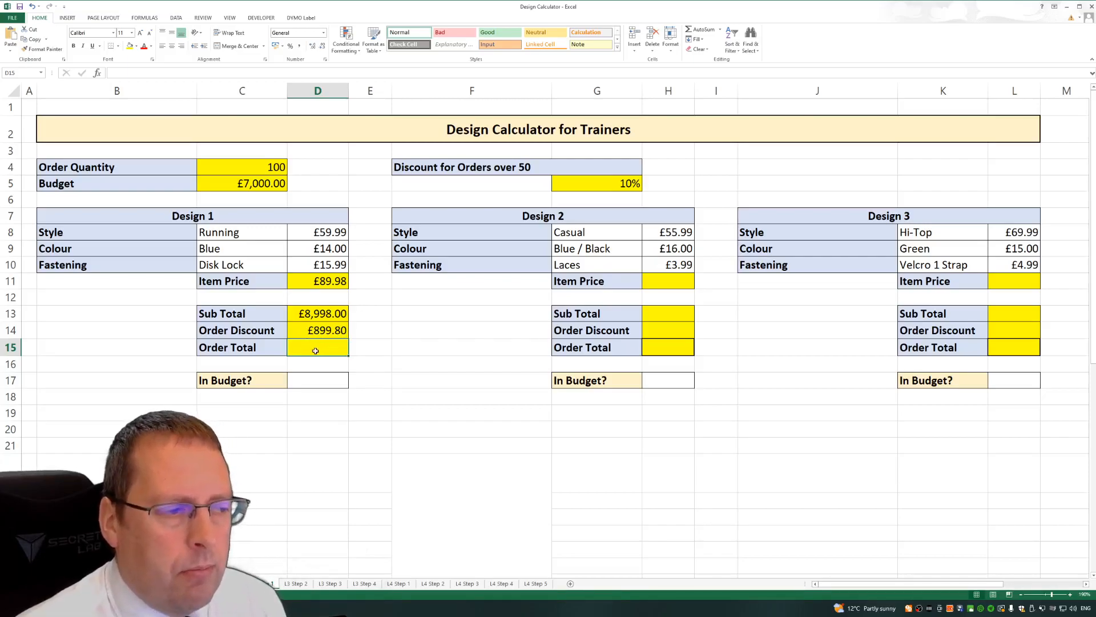
mouse_move(313, 330)
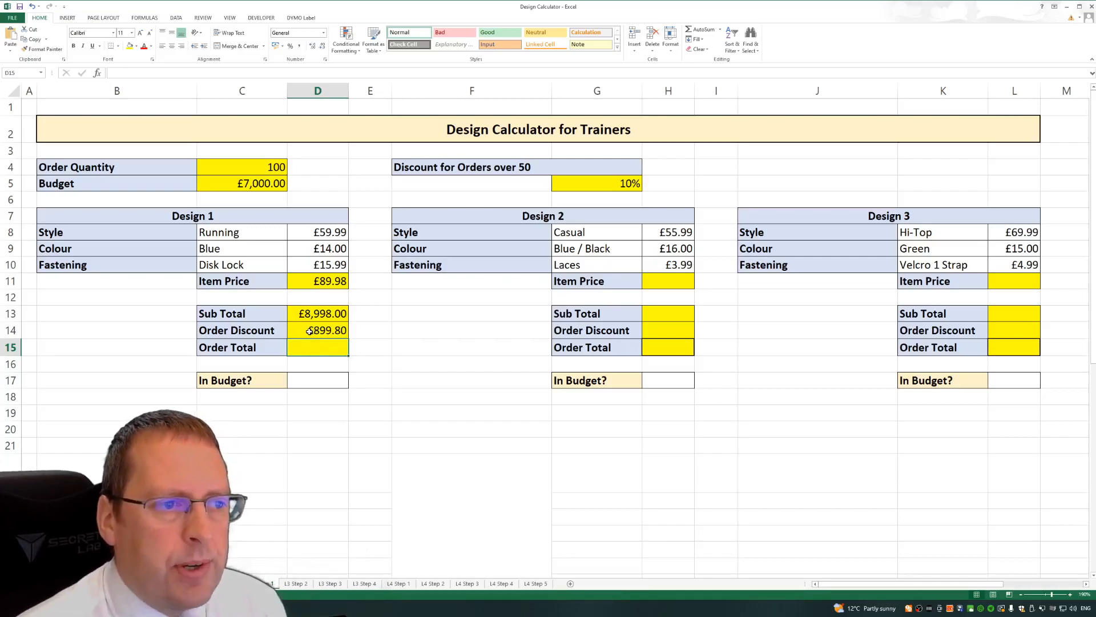
click(317, 330)
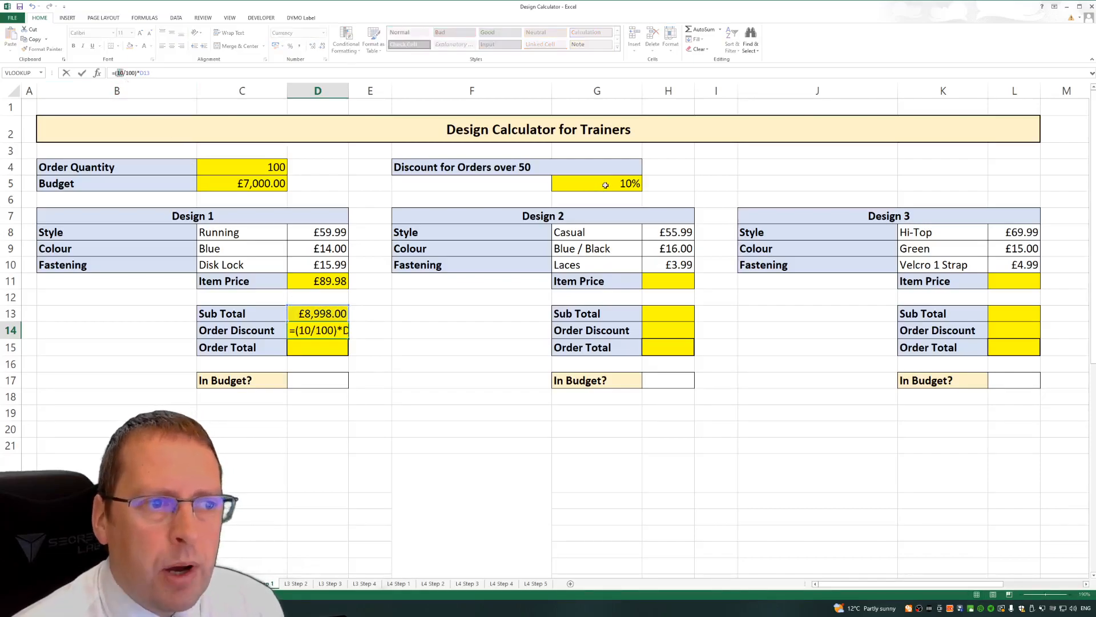
Replace 10 with G5 so D14 reads =(G5/100)*D13, then check D14 and G5.
click(596, 184)
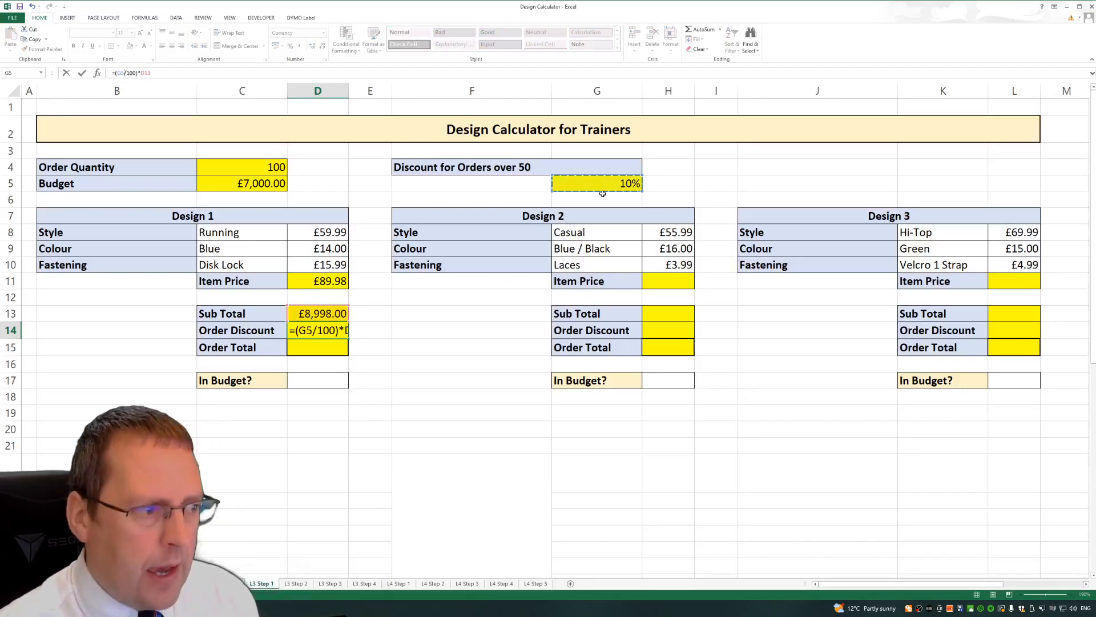
key(Return)
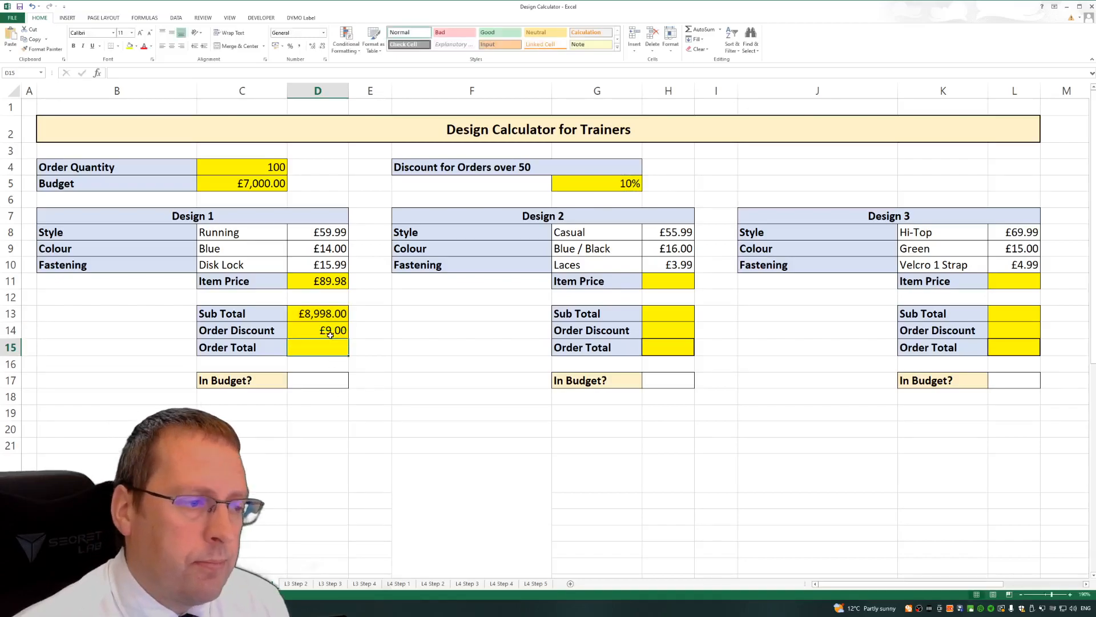
click(318, 330)
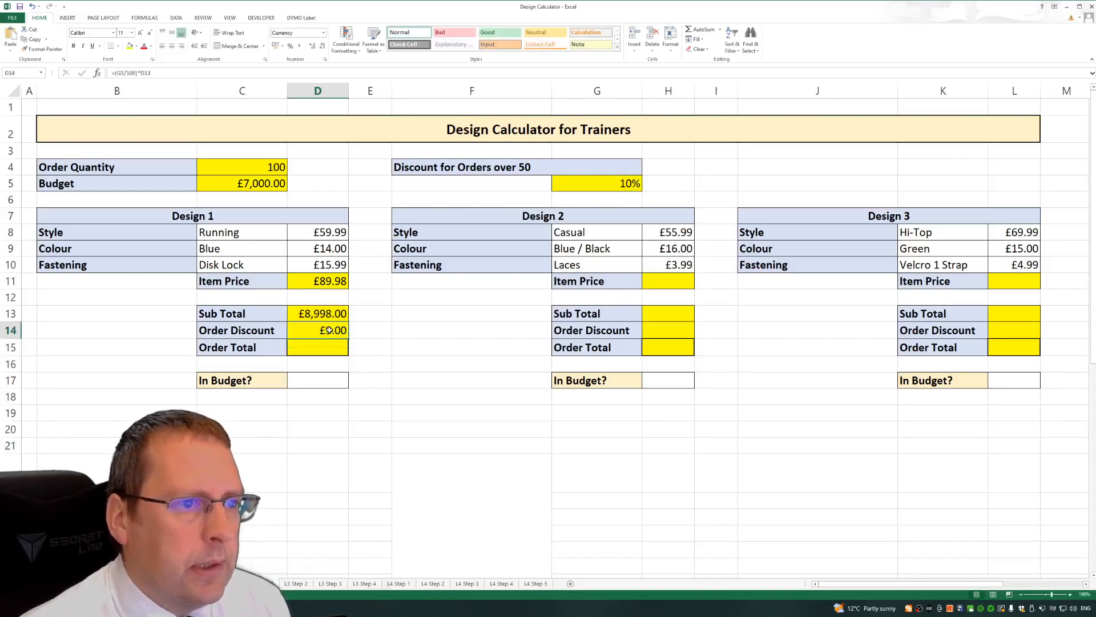
click(596, 183)
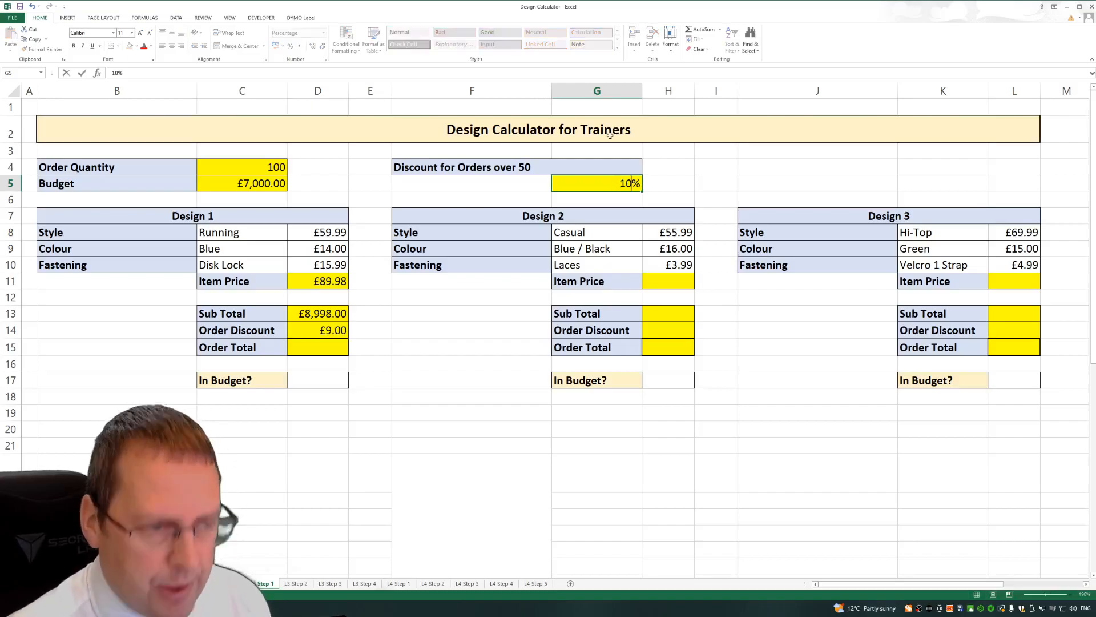
click(668, 183)
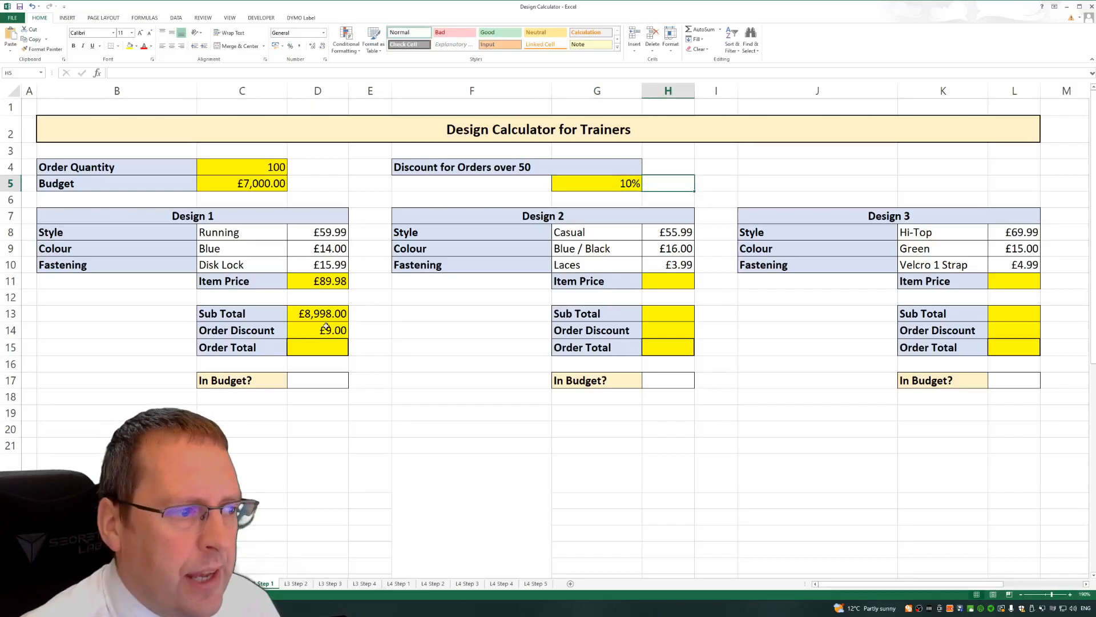
Change D14 to =G5*D13 and verify it shows £899.80.
click(317, 330)
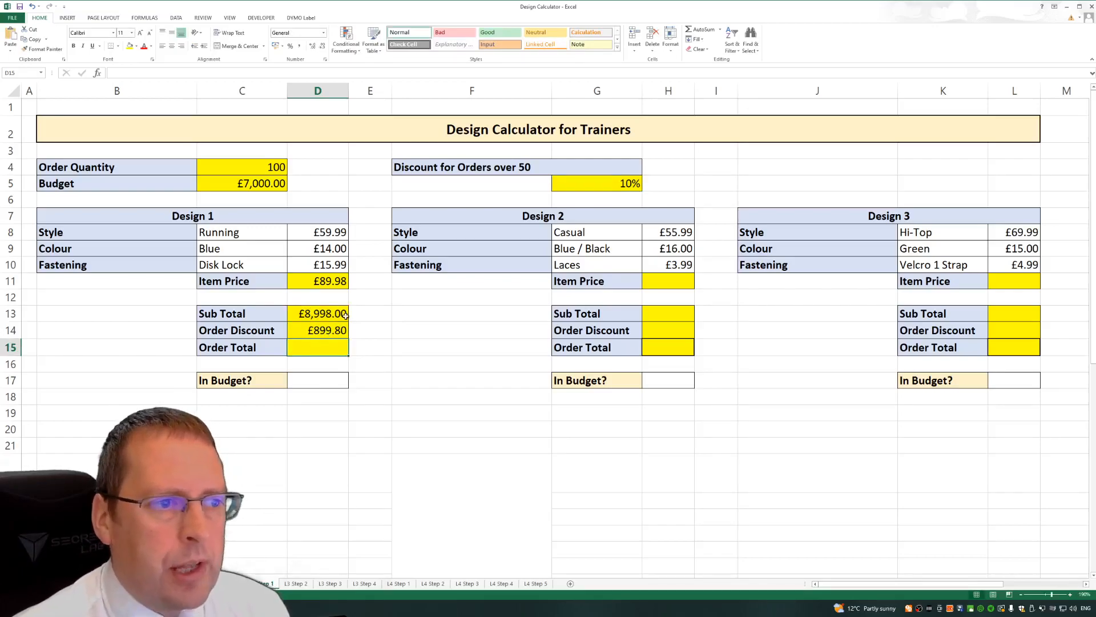
mouse_move(592, 184)
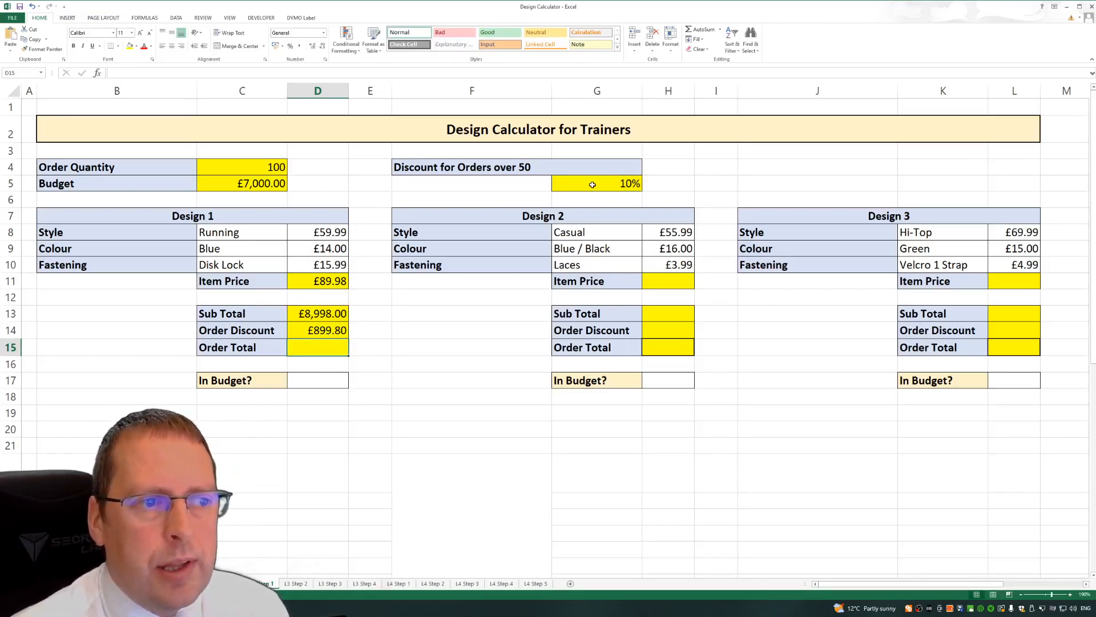
click(316, 330)
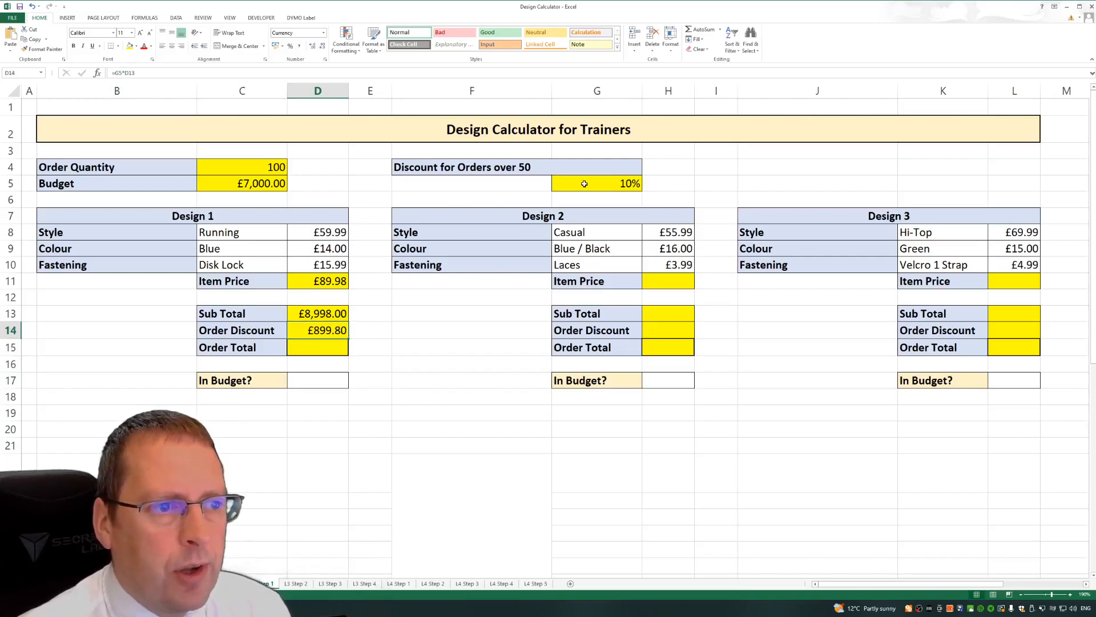
Enter 15% in G5 as the discount for orders over 50.
click(596, 183)
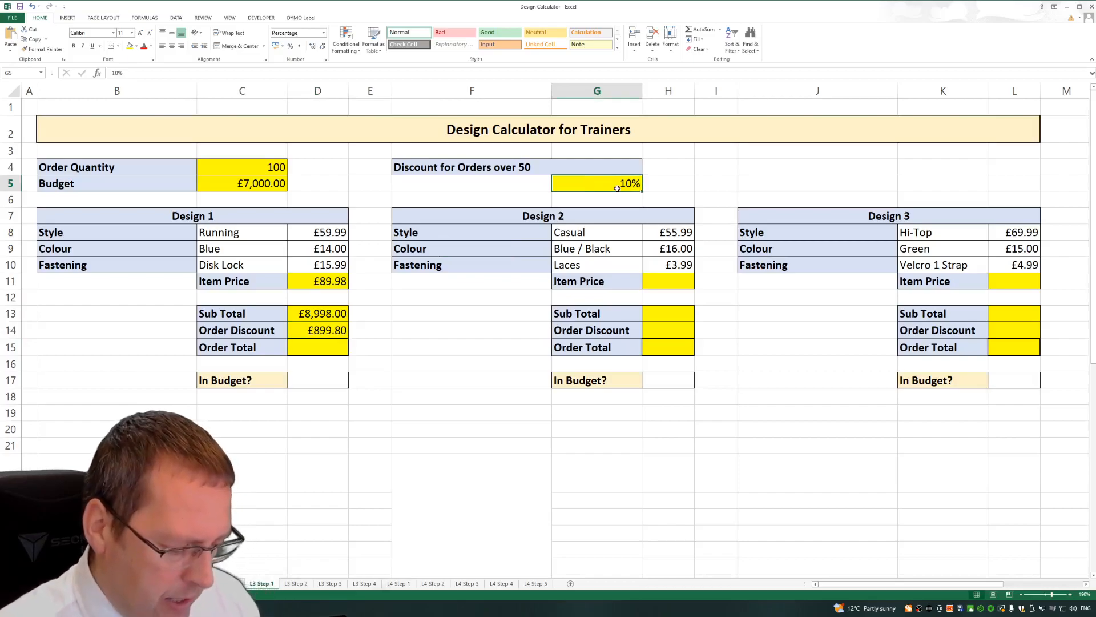
text(15%)
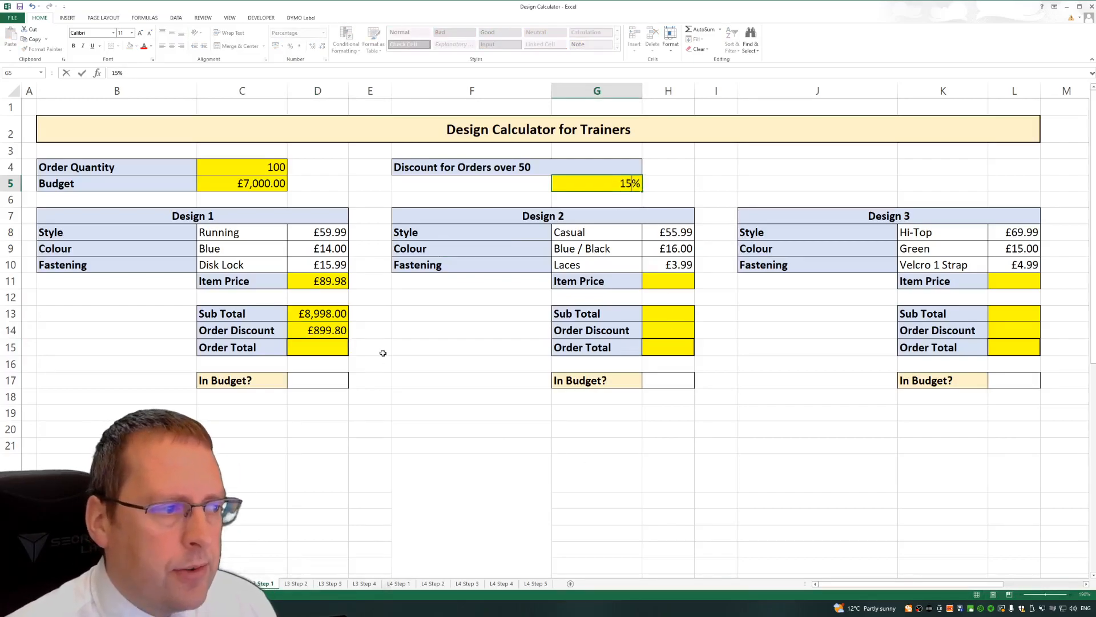